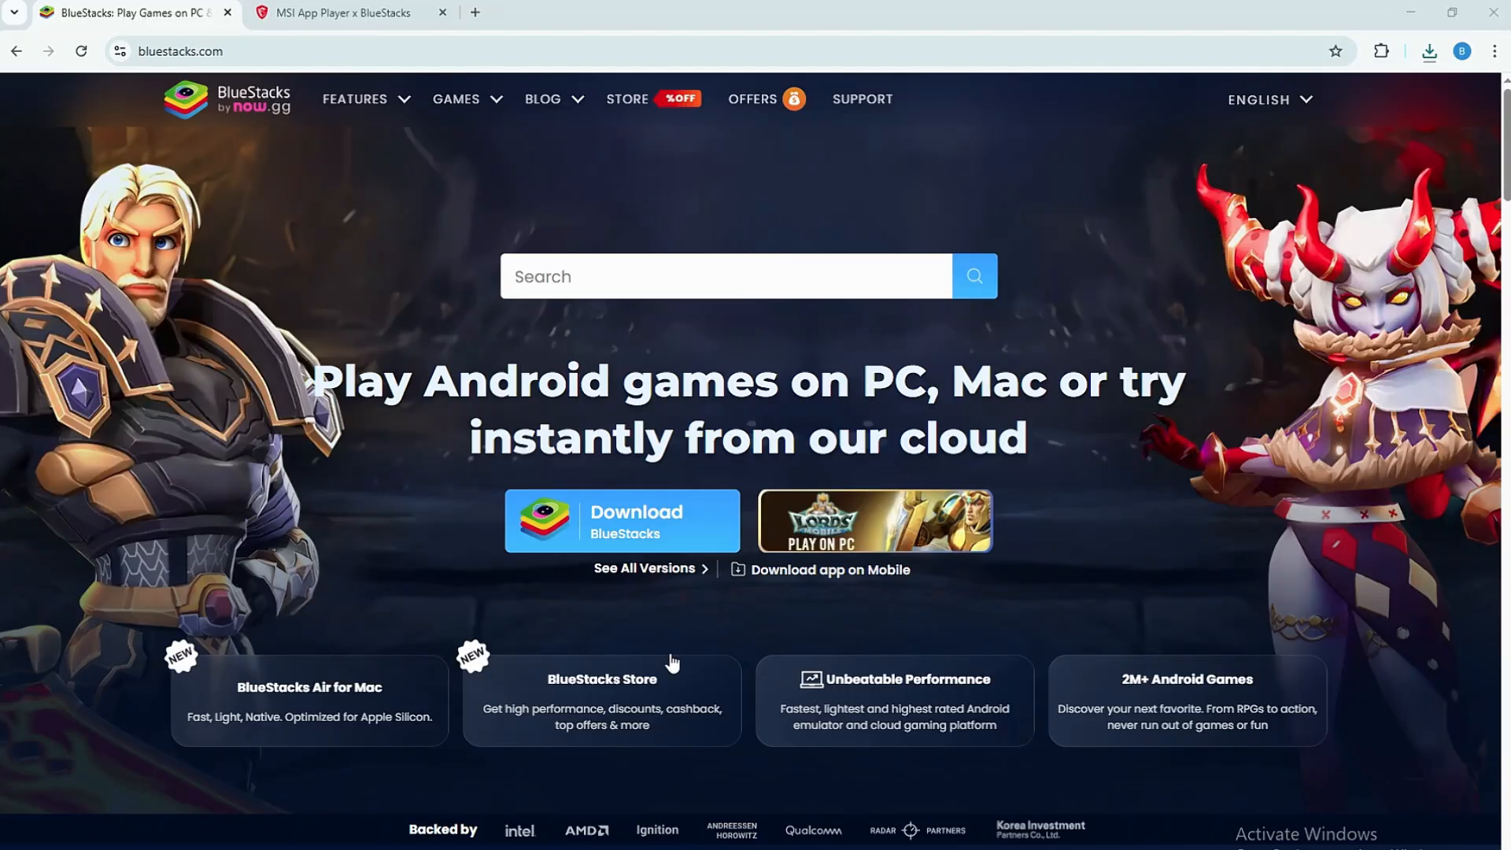
mouse_move(348, 235)
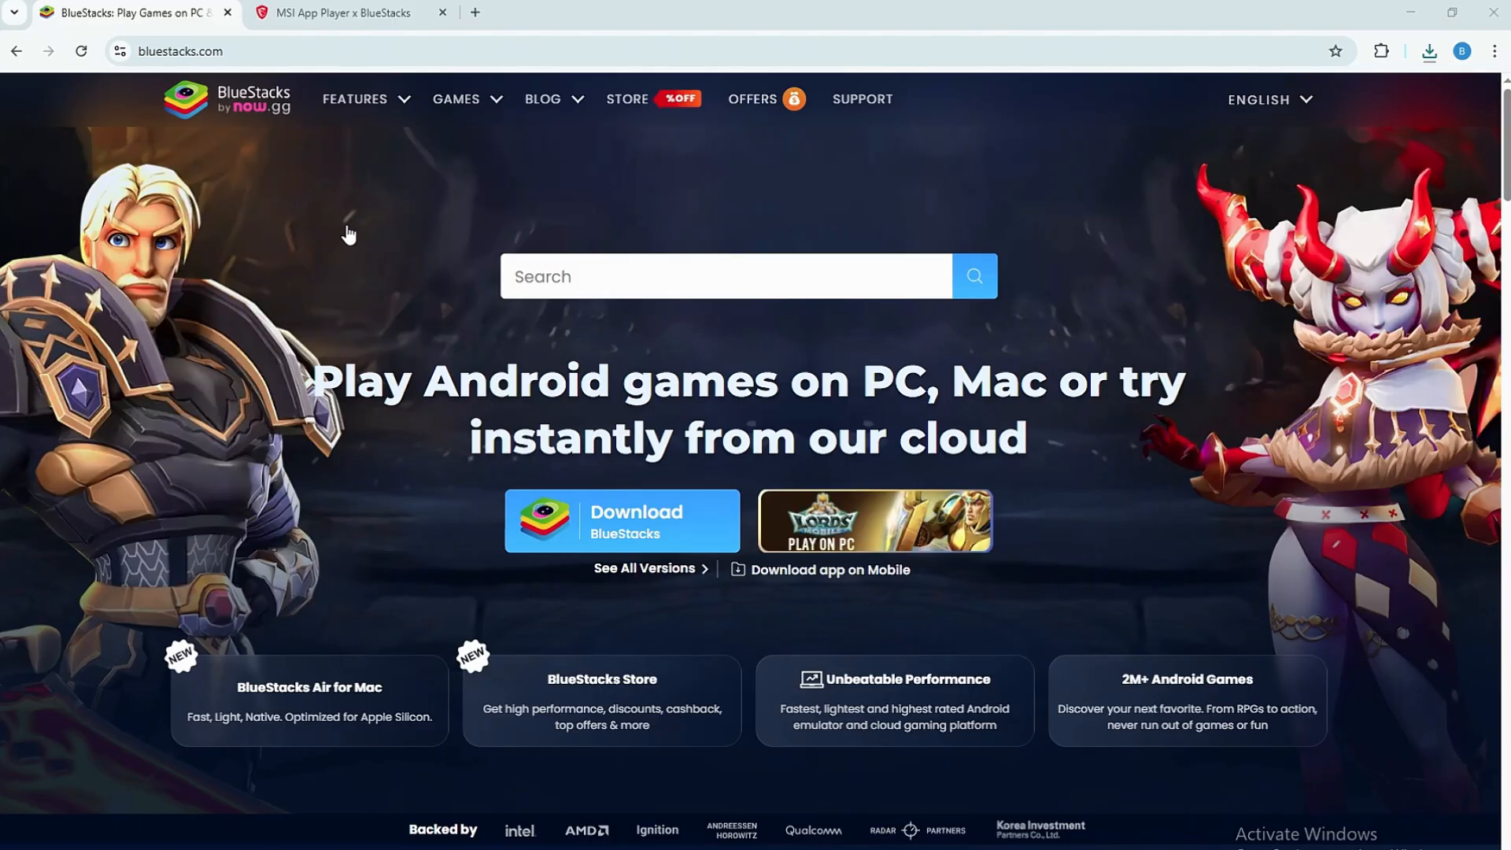
mouse_move(390, 423)
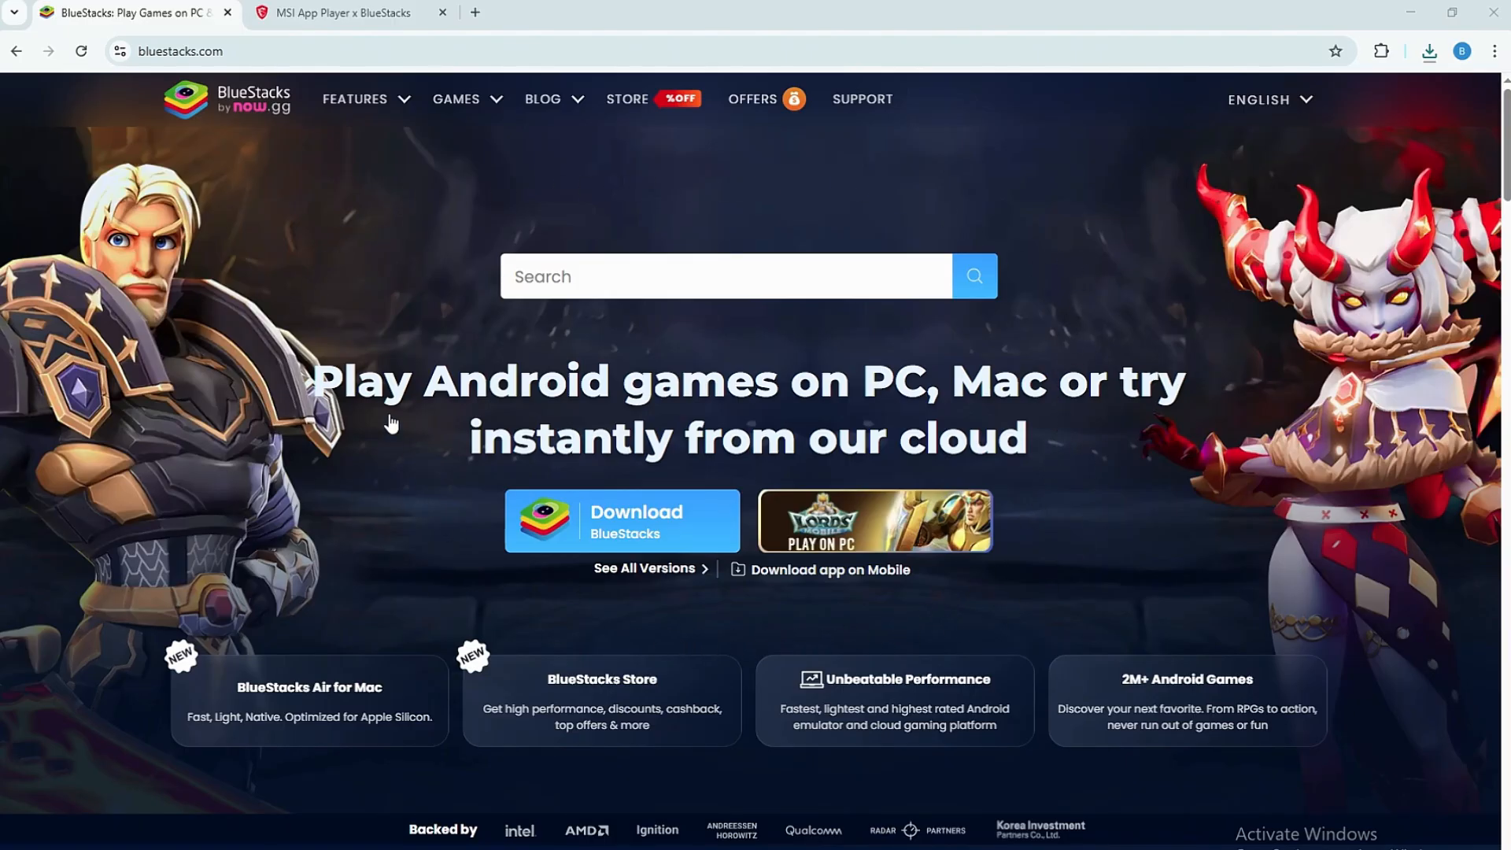
Browse the MSI App Player download offer, check the BlueStacks home page, and return to the landing page.
left_click(337, 13)
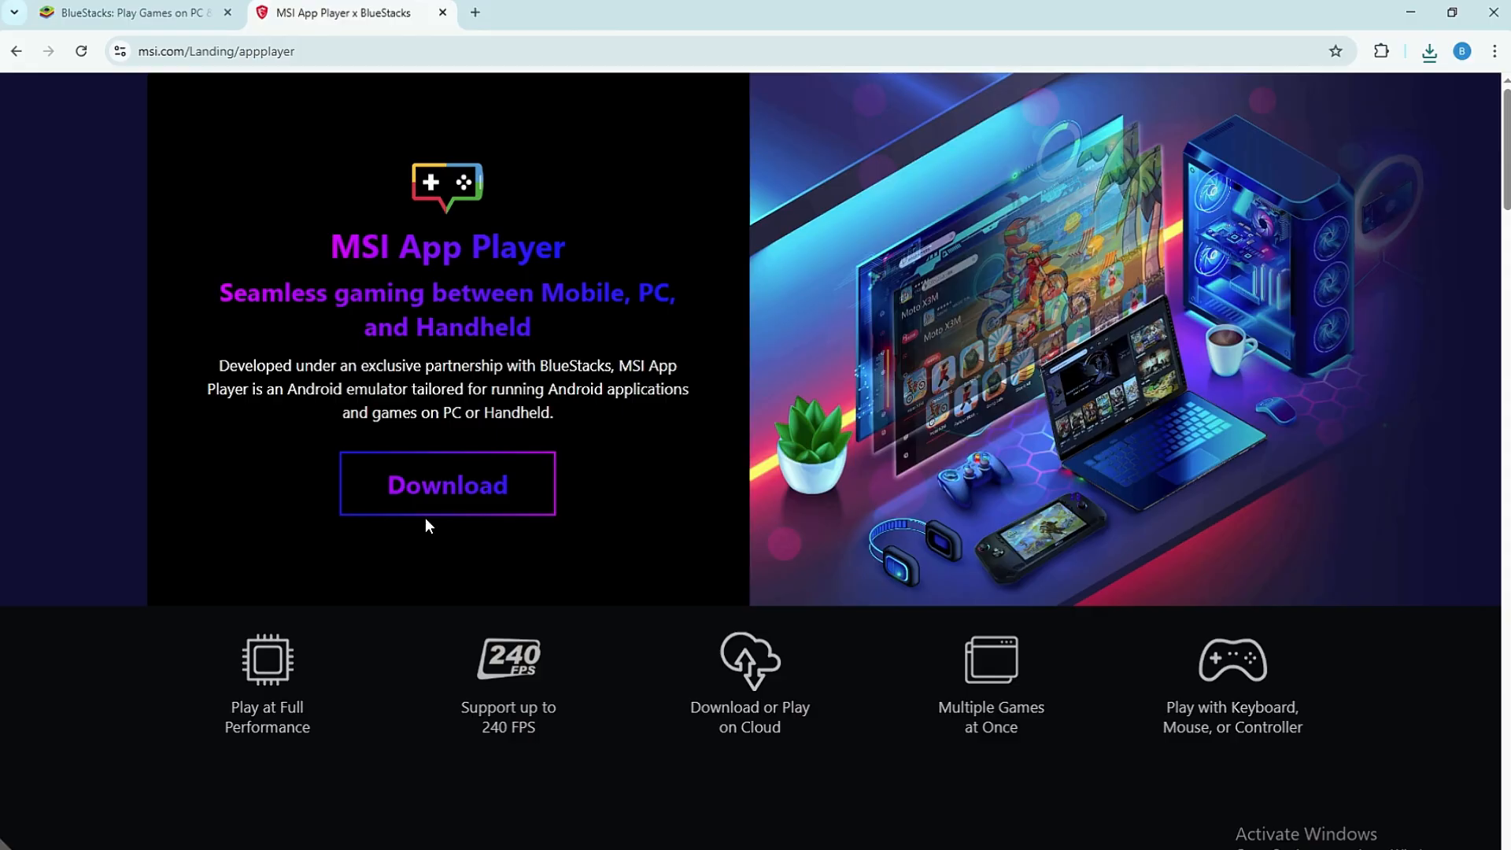
scroll("down", 3)
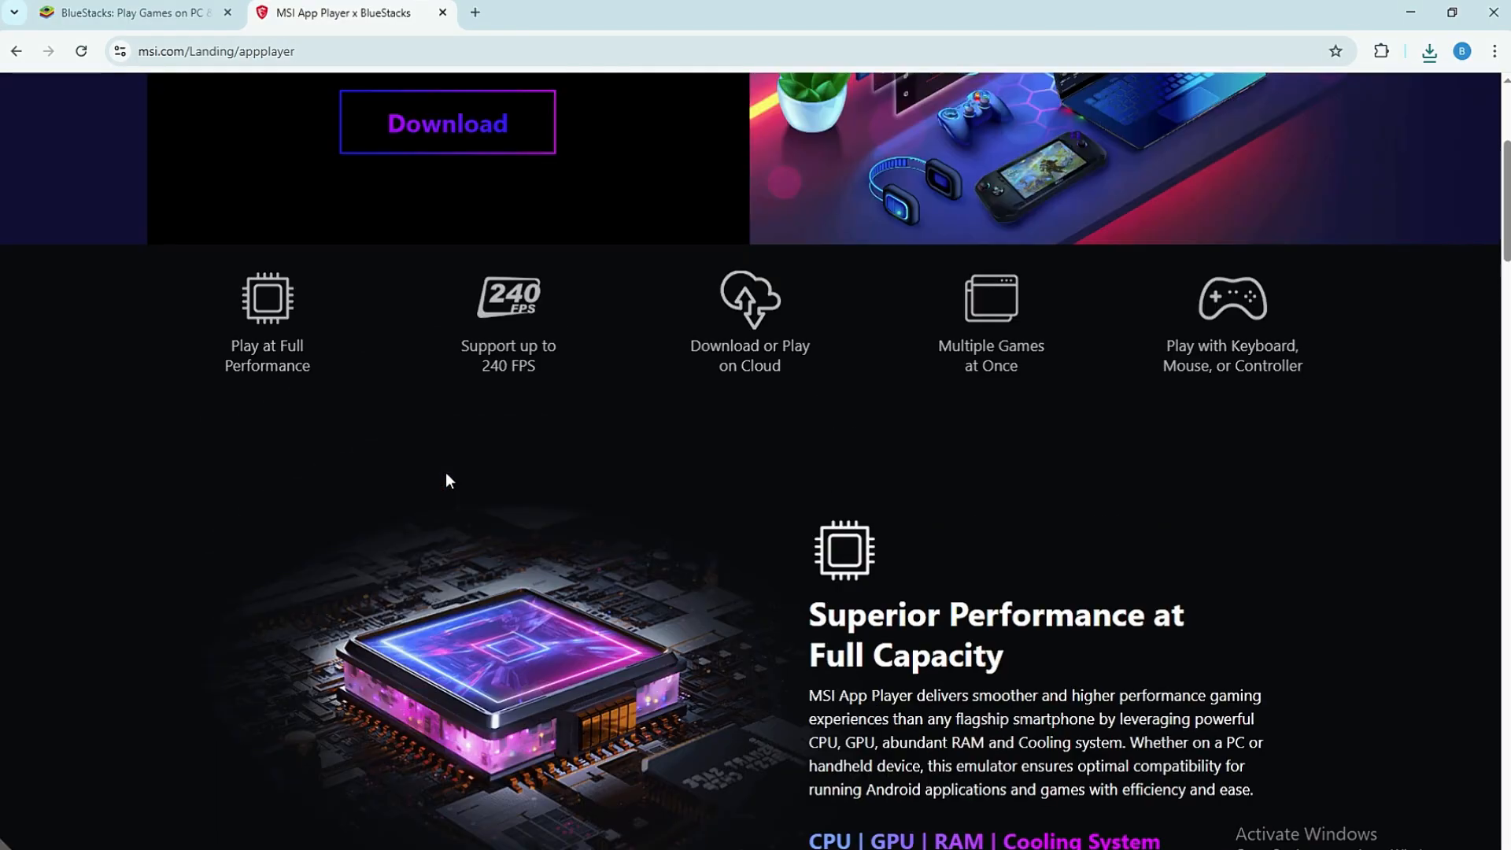
left_click(136, 13)
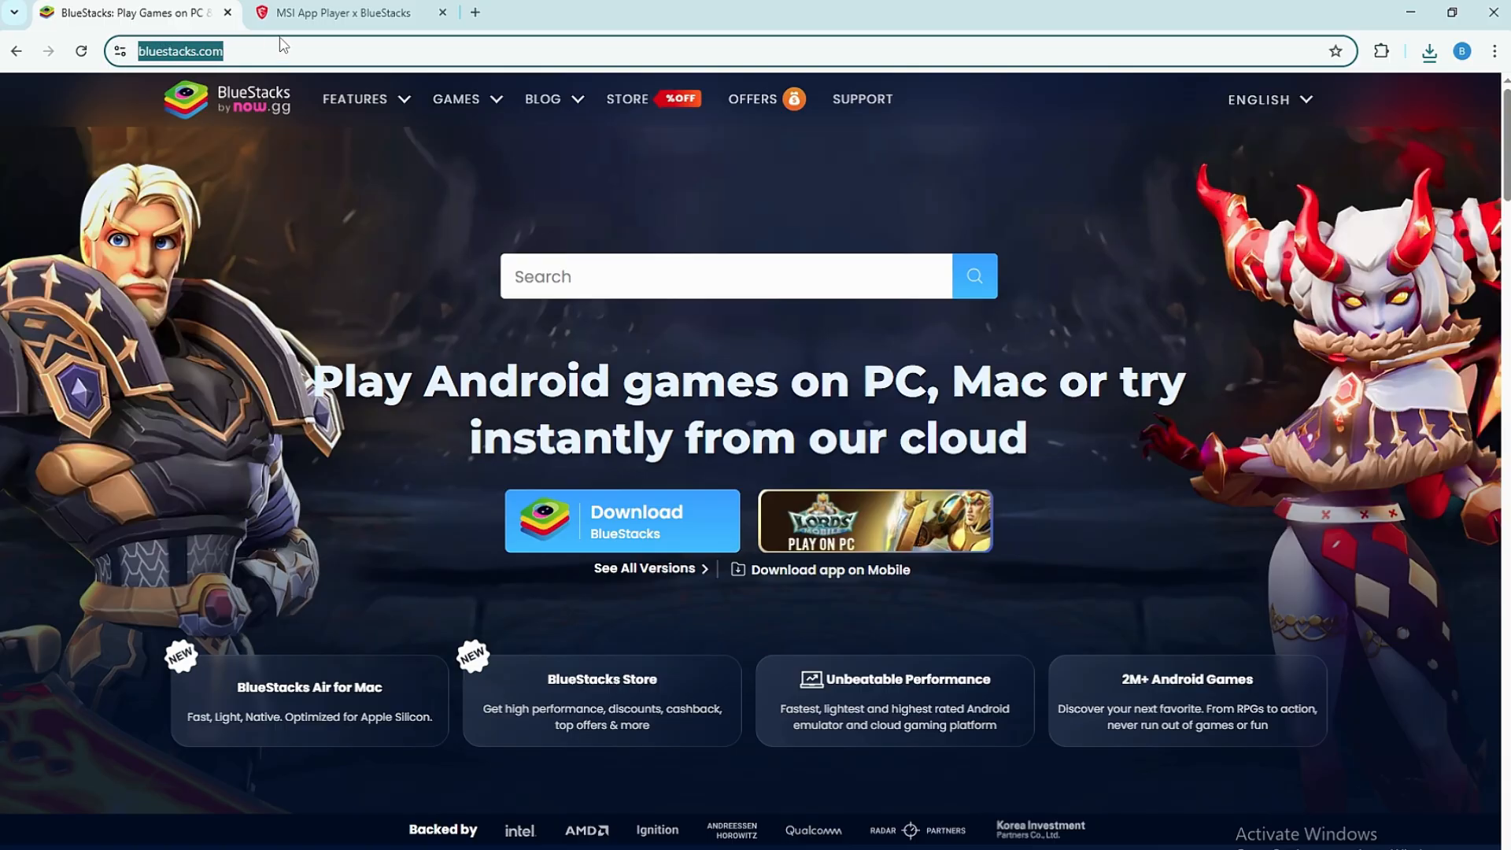
left_click(337, 13)
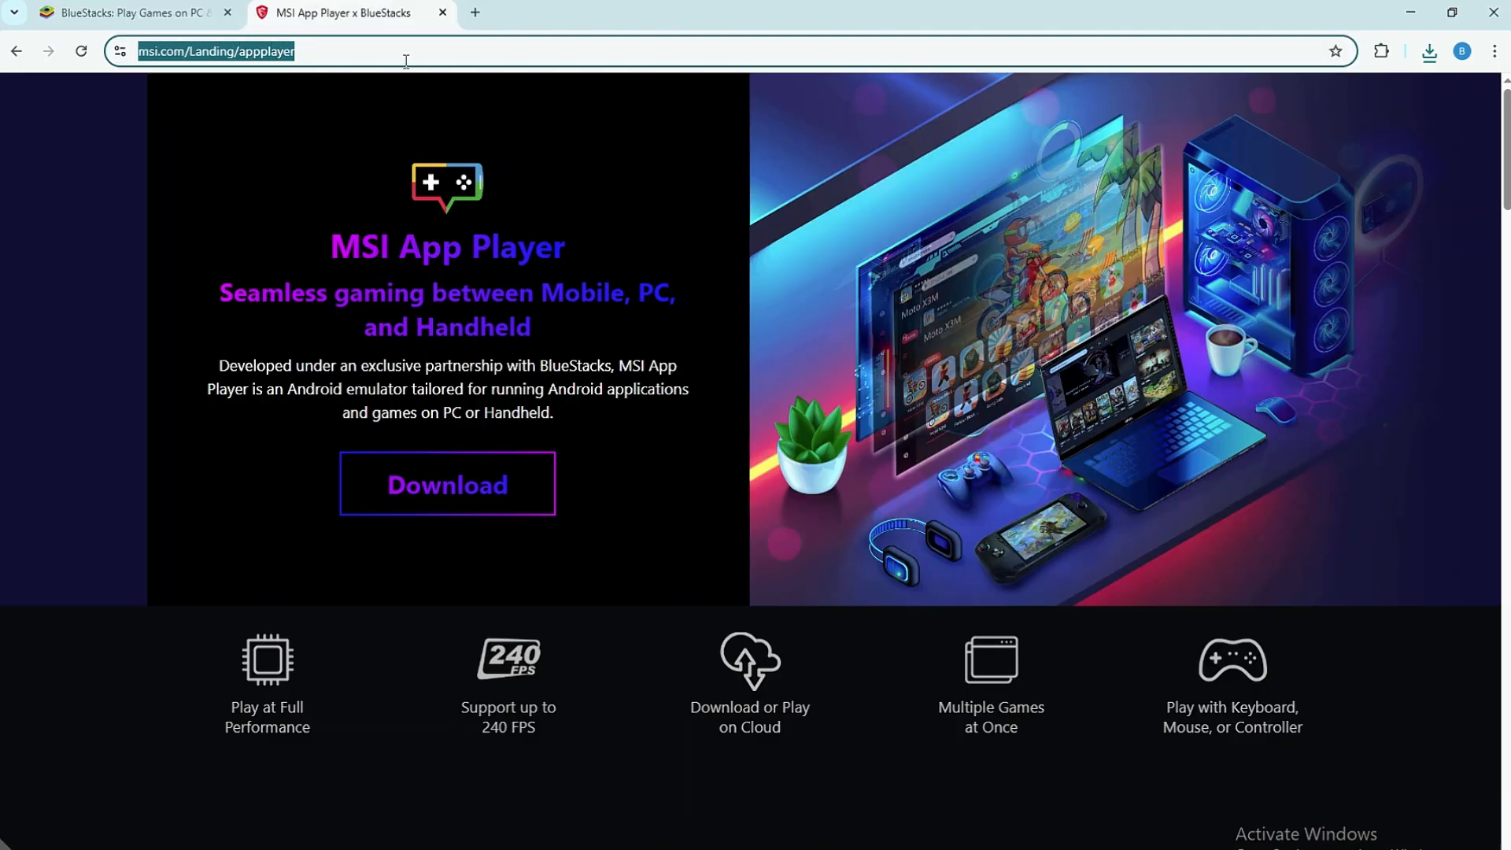
mouse_move(661, 541)
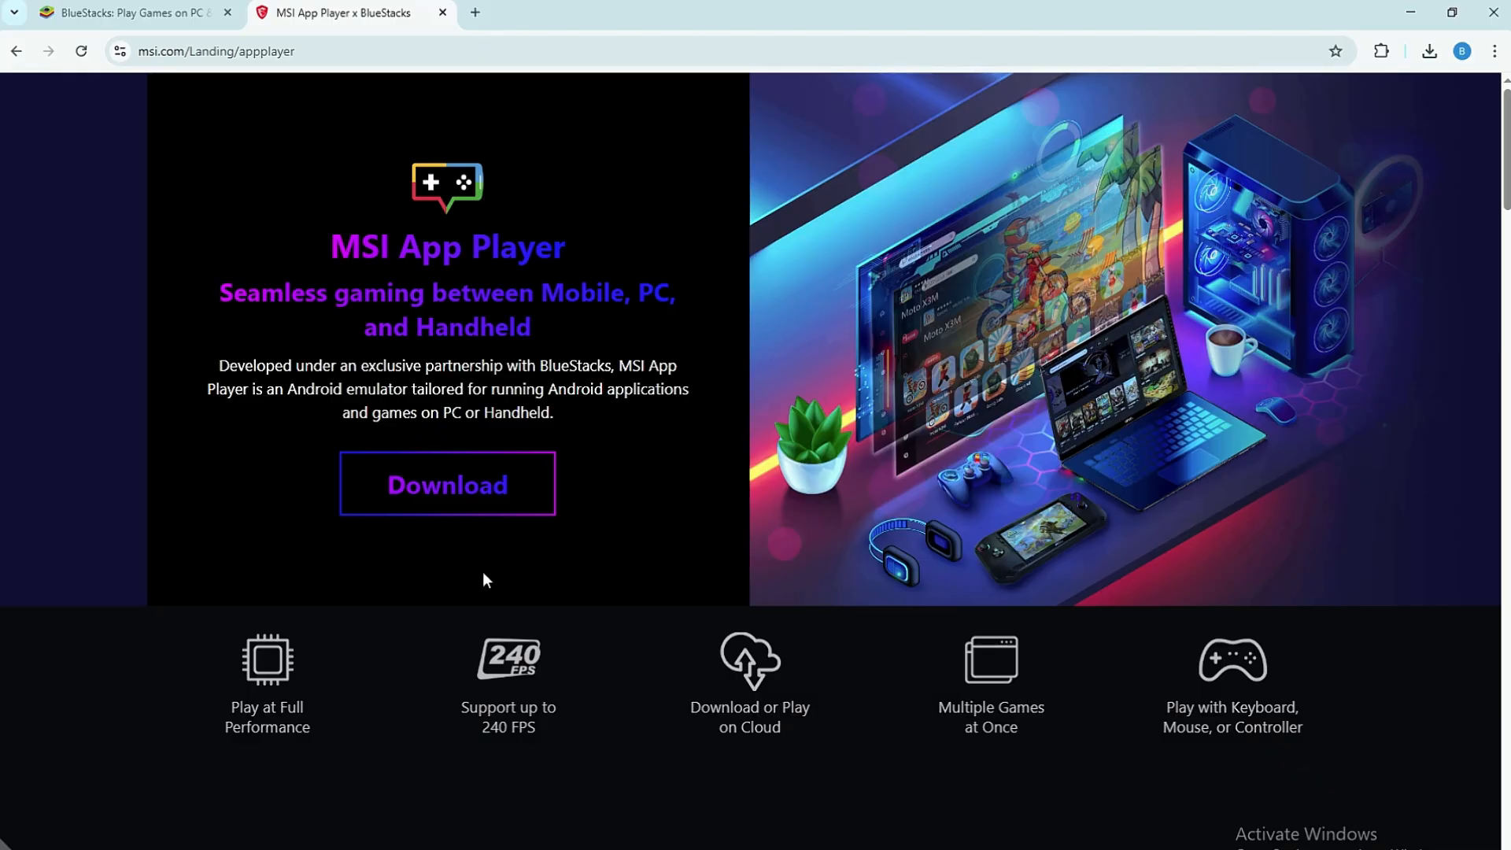
mouse_move(807, 530)
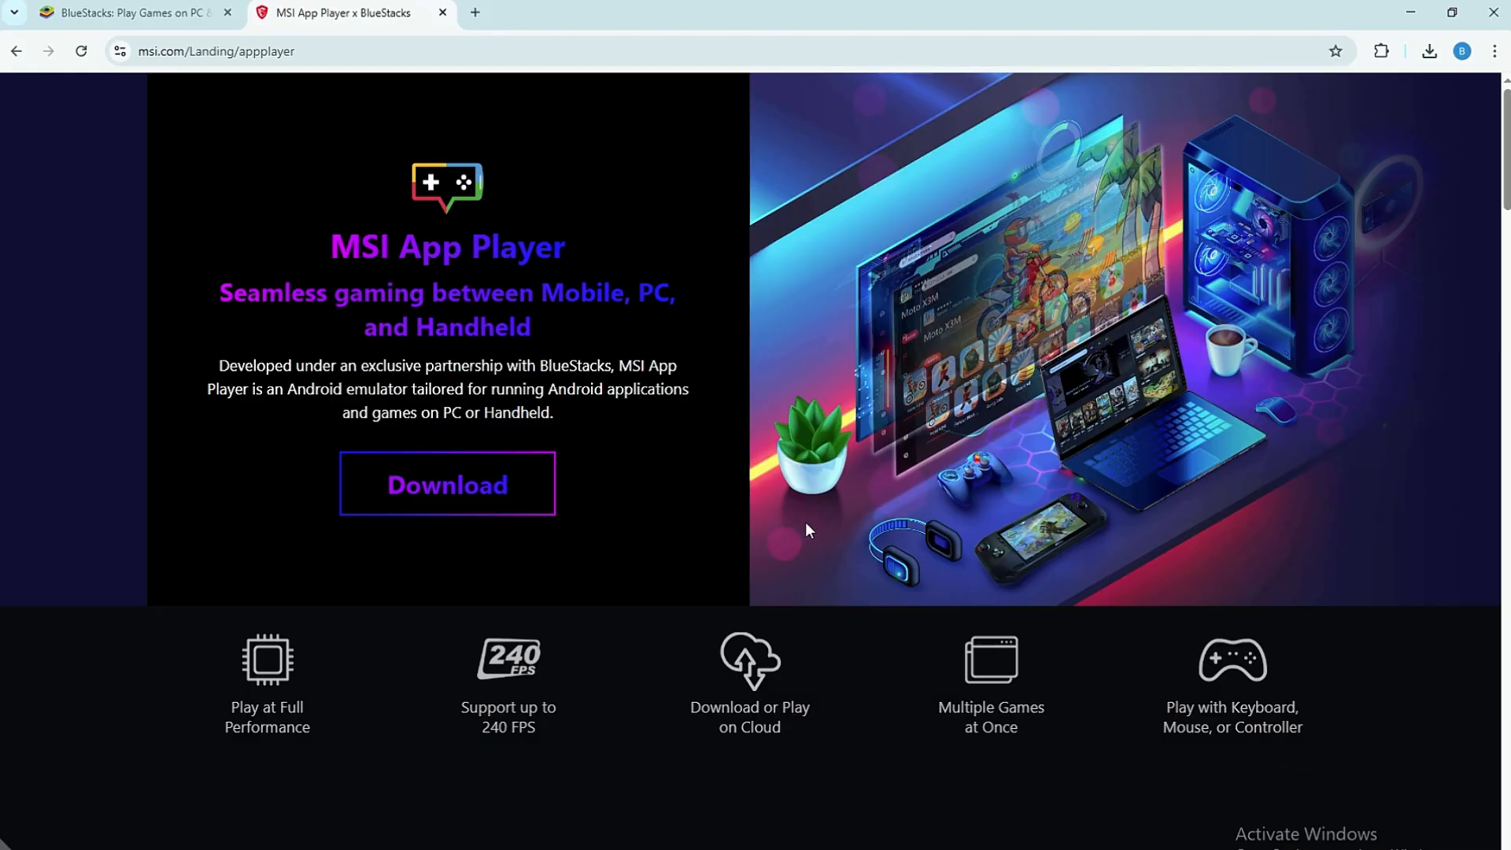
mouse_move(822, 526)
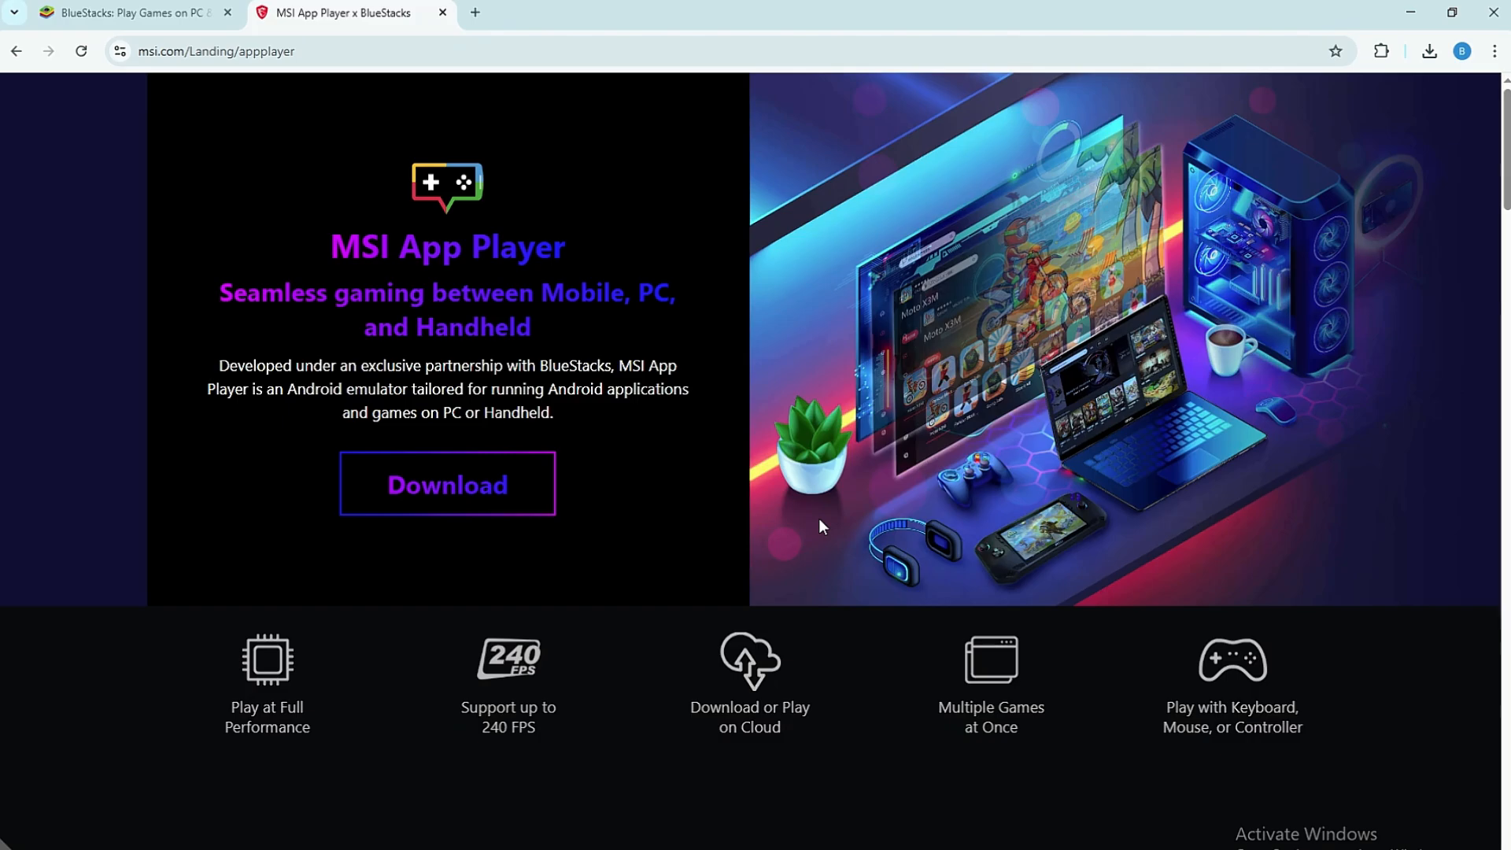
mouse_move(755, 545)
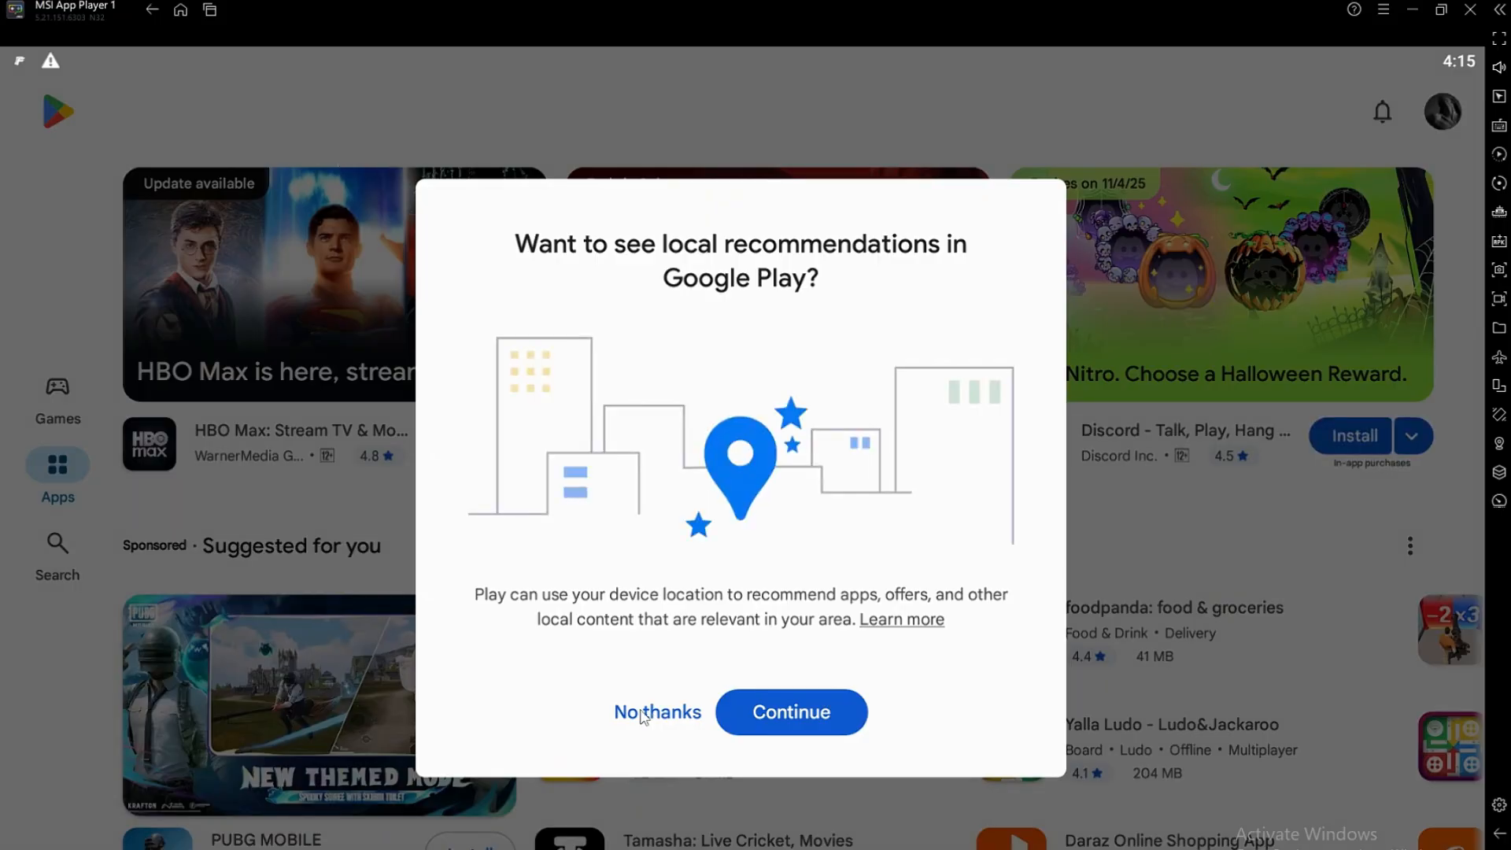
Decline location-based recommendations with 'No thanks' and go to Play Store Search.
left_click(658, 711)
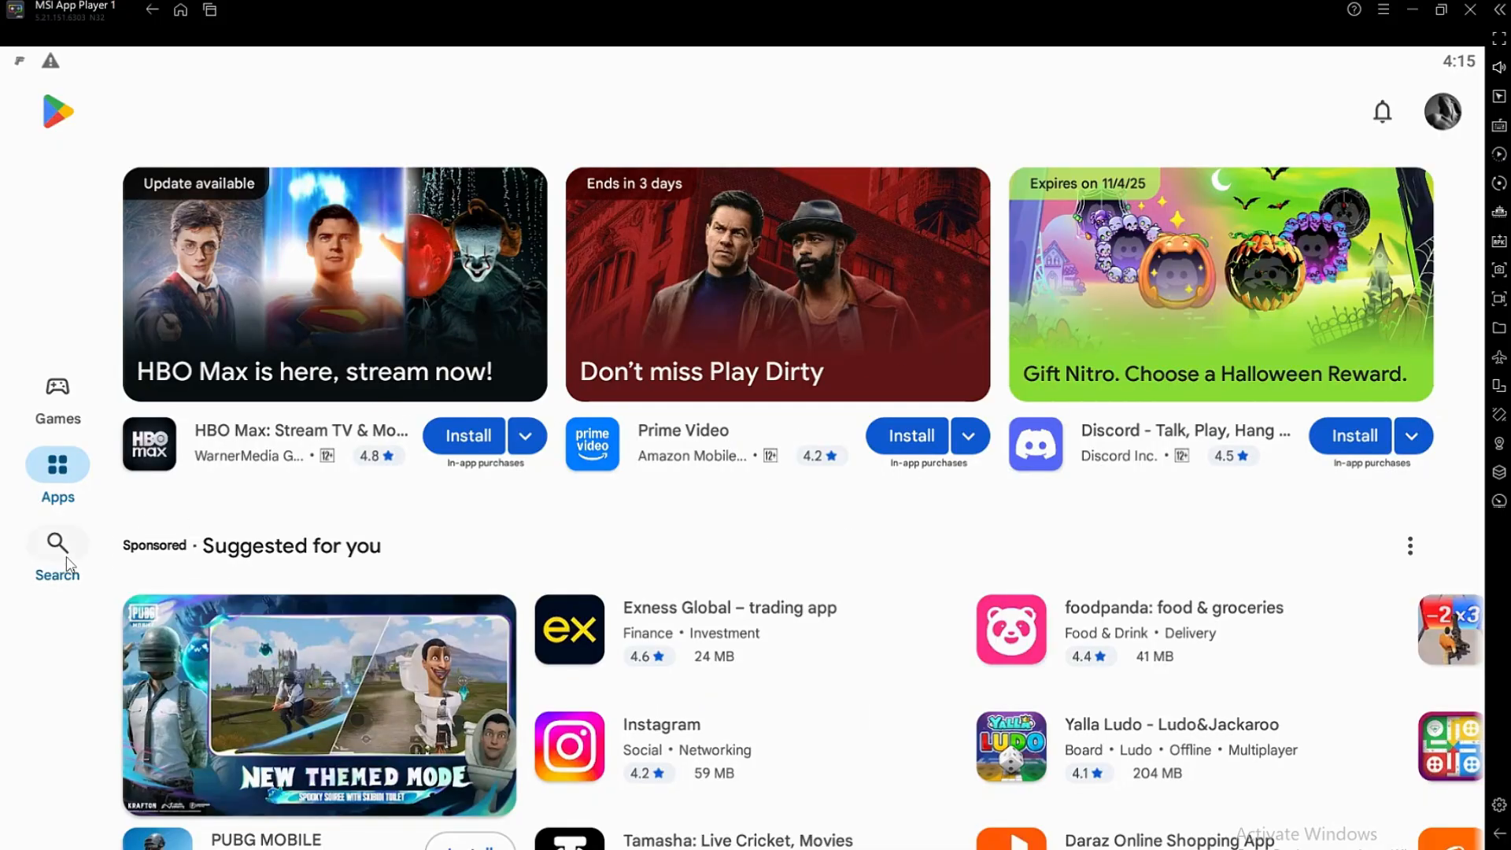
left_click(57, 553)
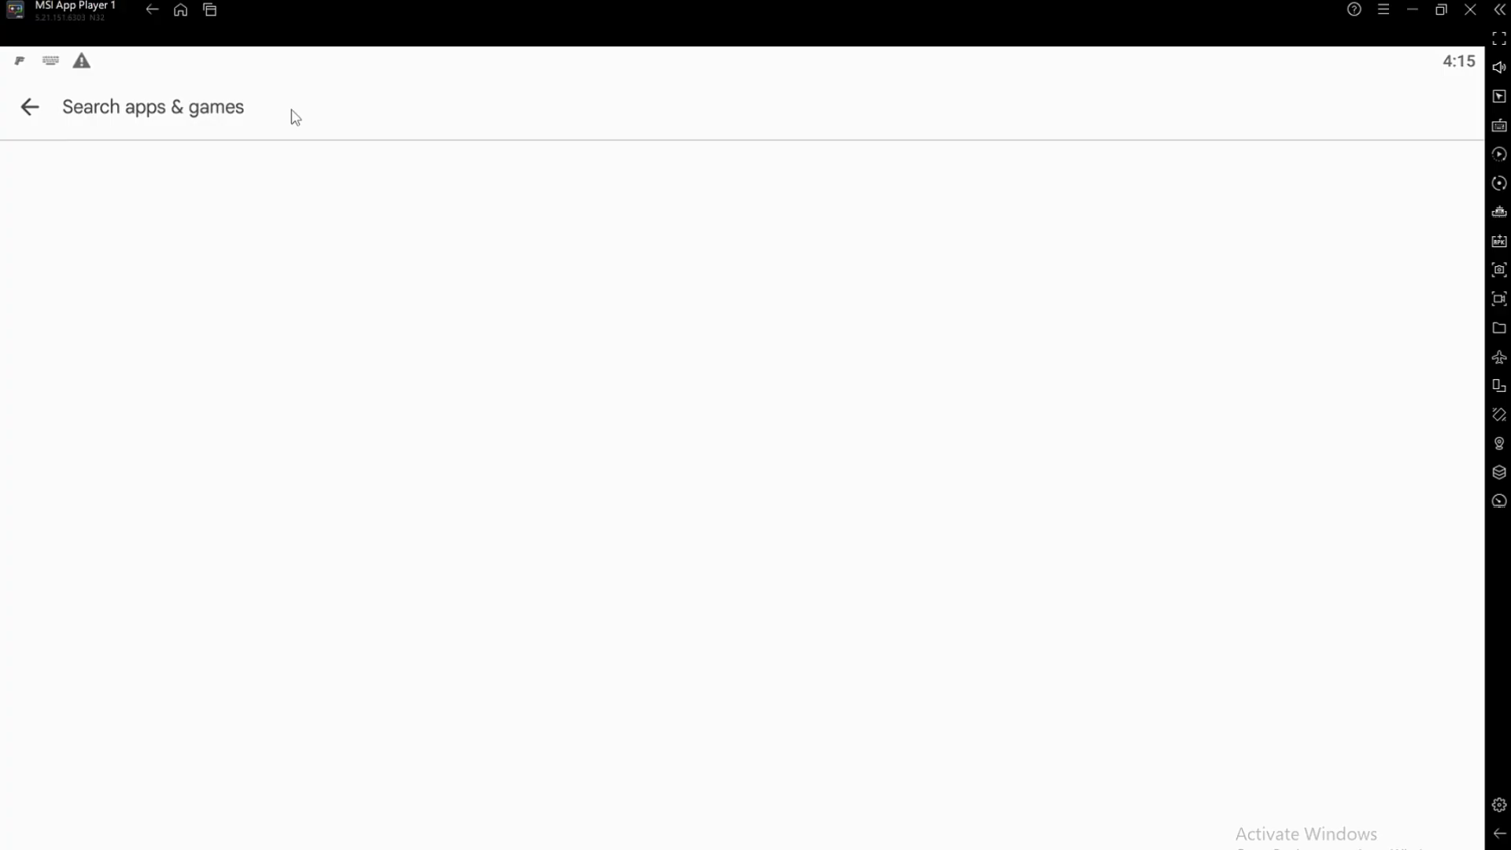
Search Google Play for 'CLASH RO' and pick the 'clash royale' suggestion.
type("CLASH RO")
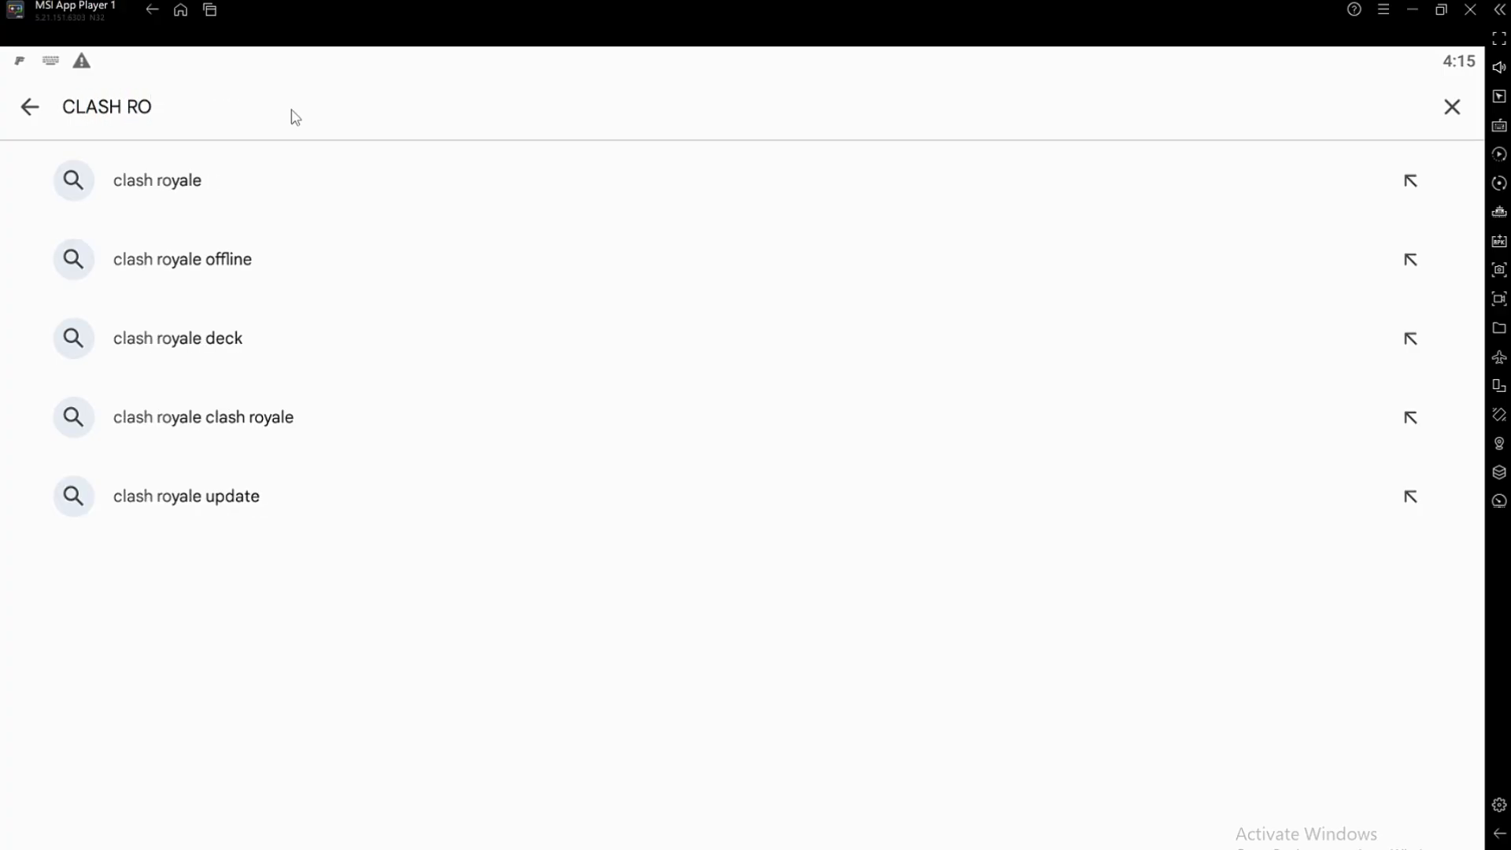
left_click(157, 179)
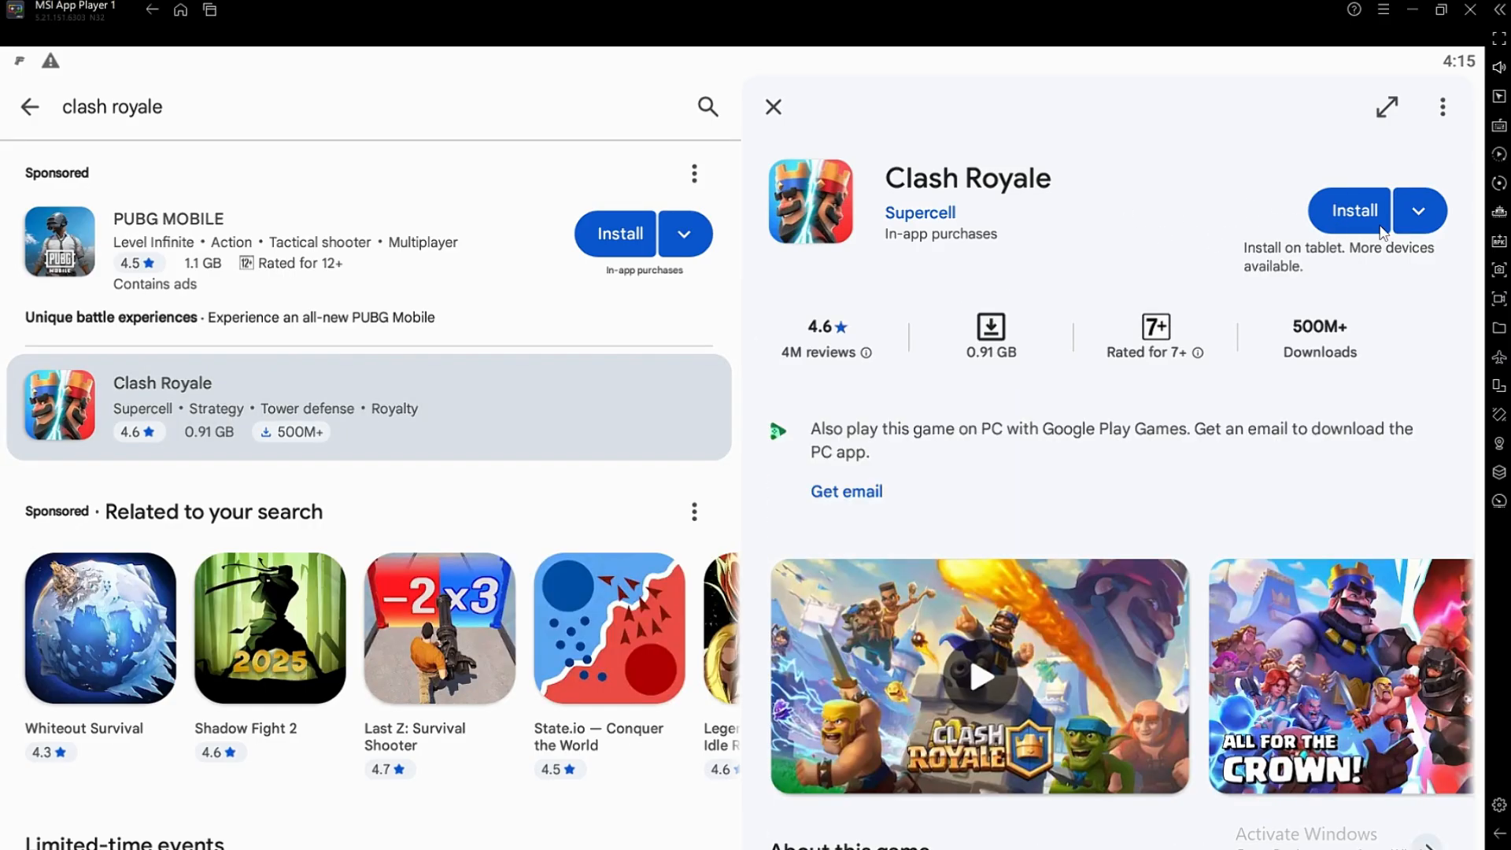
Install Clash Royale, starting its 0.91 GB download.
left_click(1354, 209)
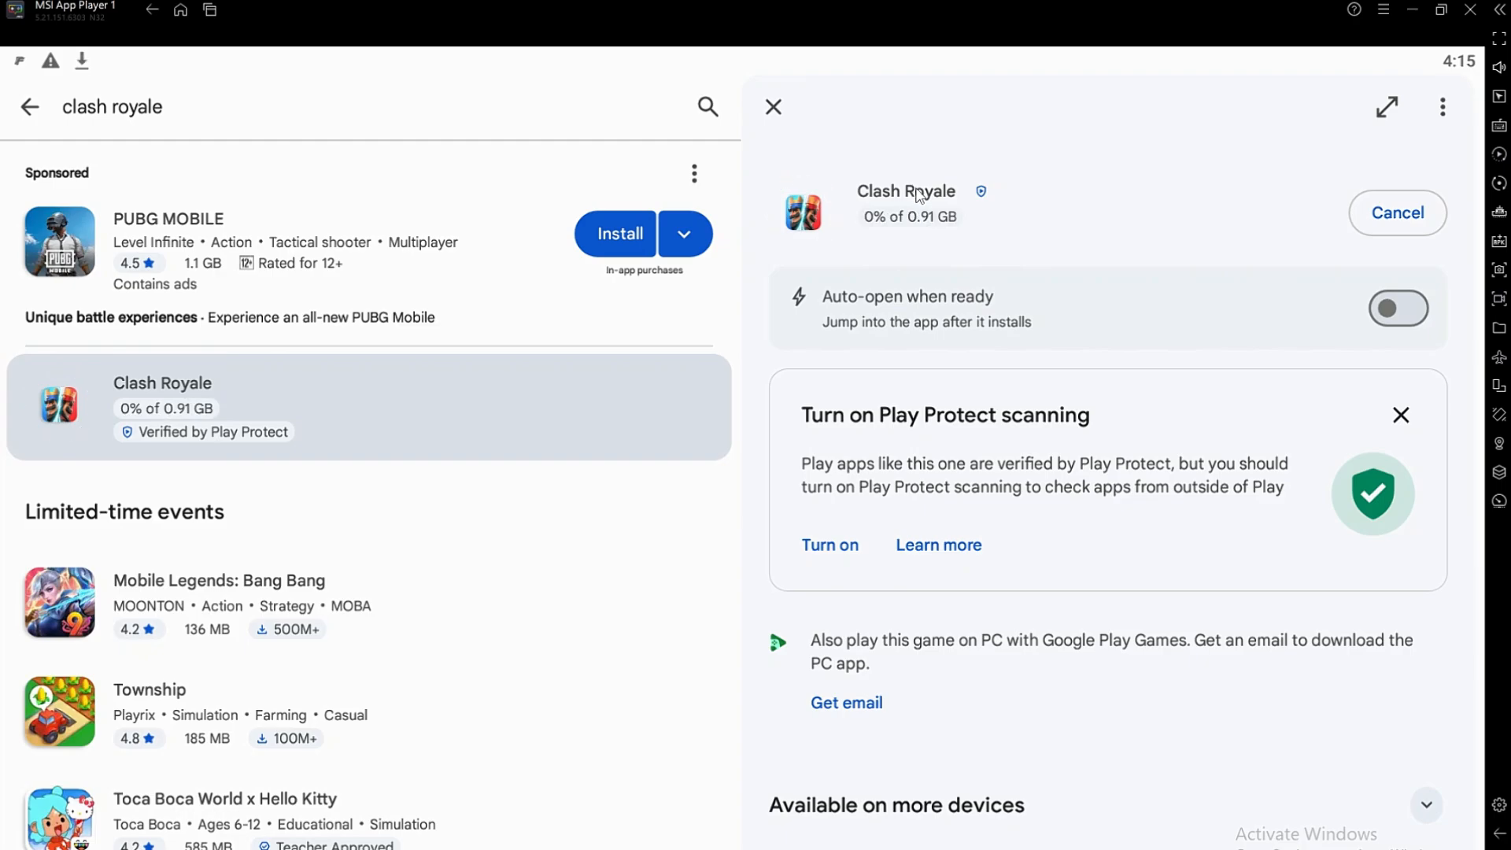
mouse_move(1225, 233)
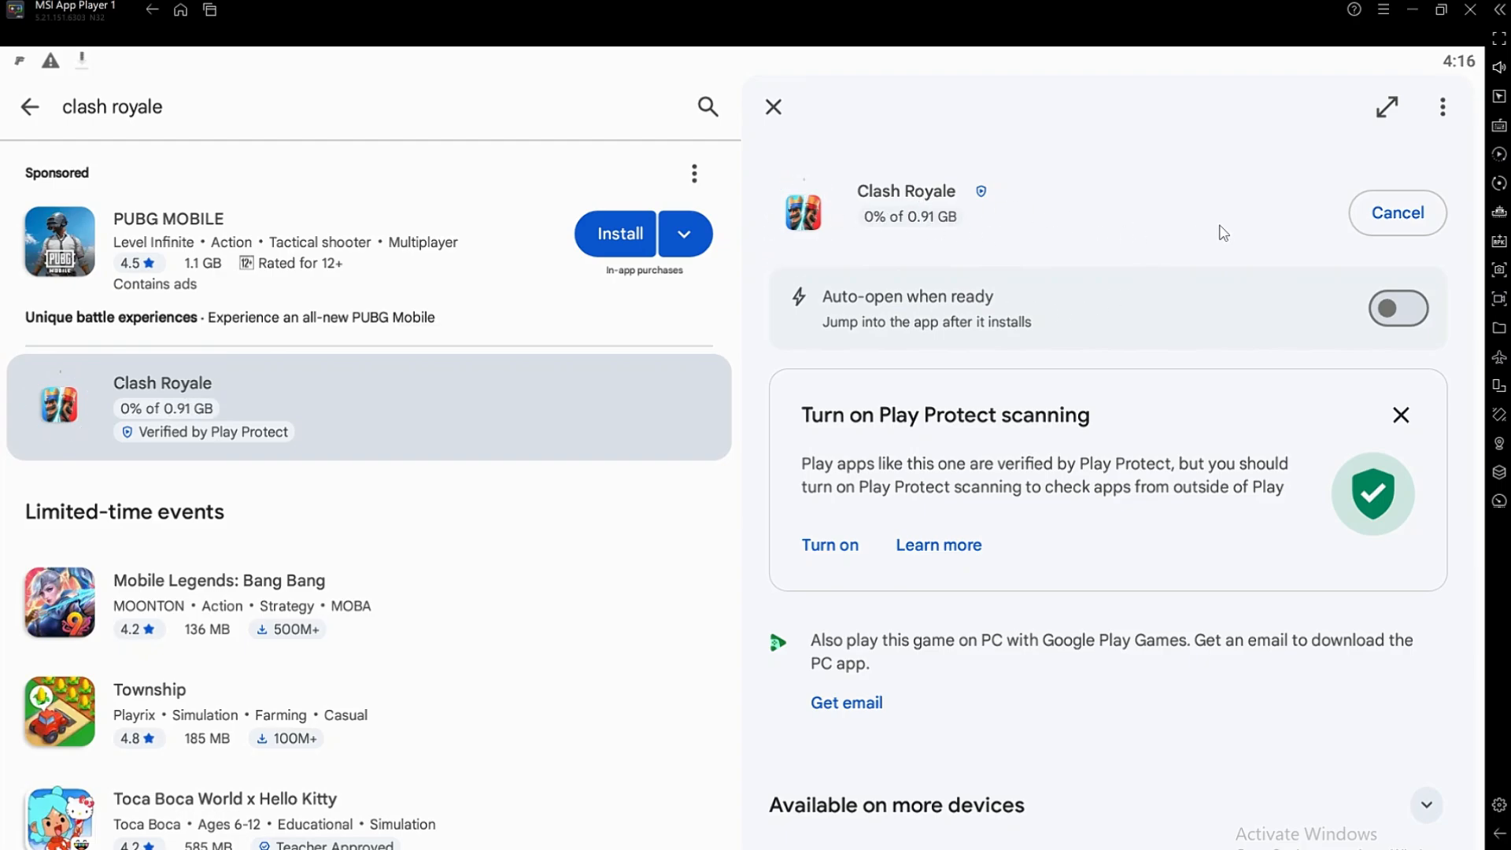
mouse_move(917, 223)
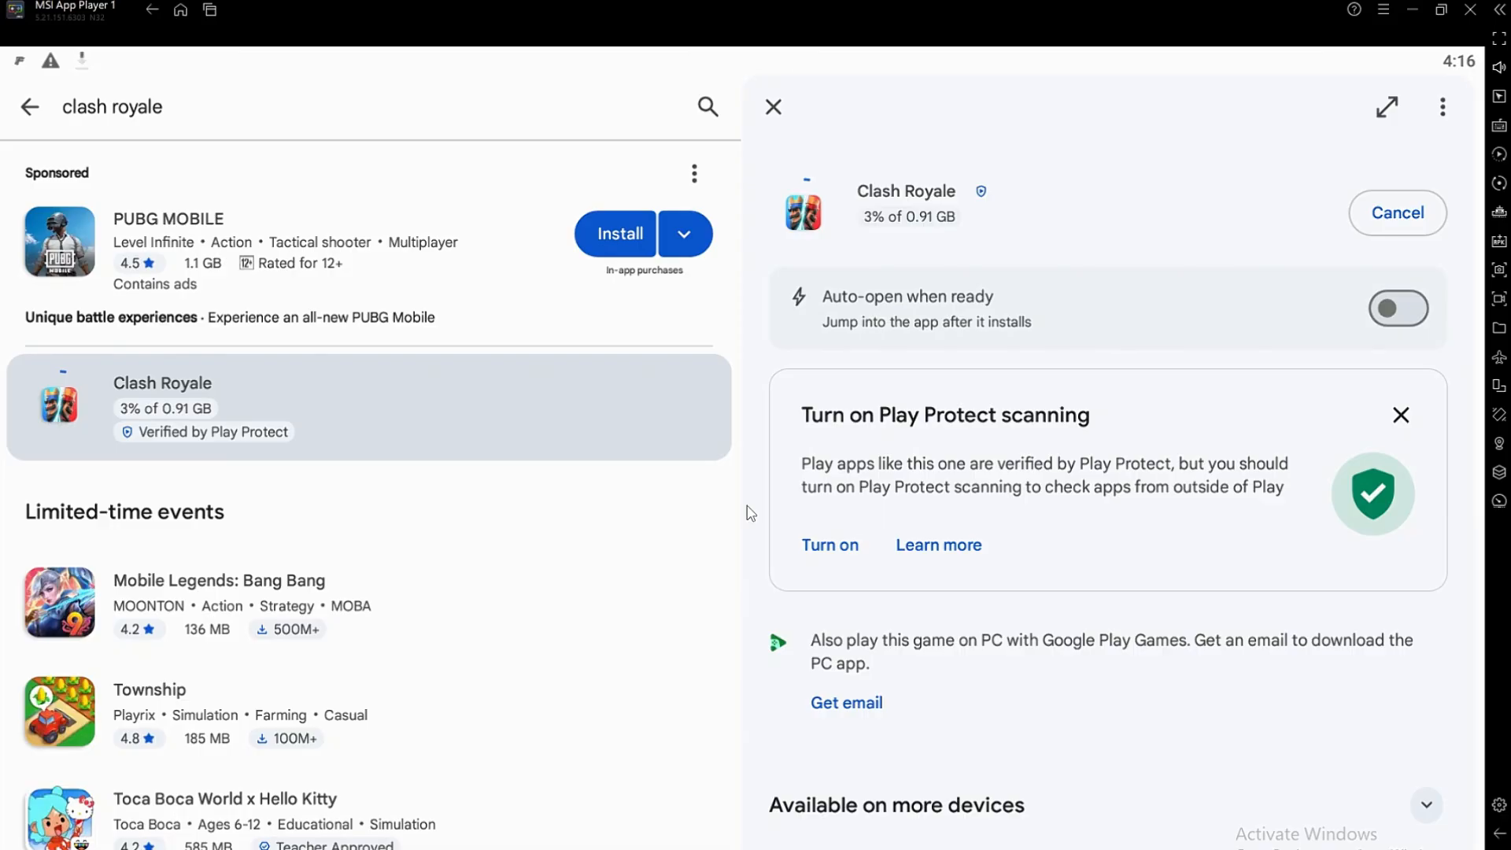
mouse_move(728, 547)
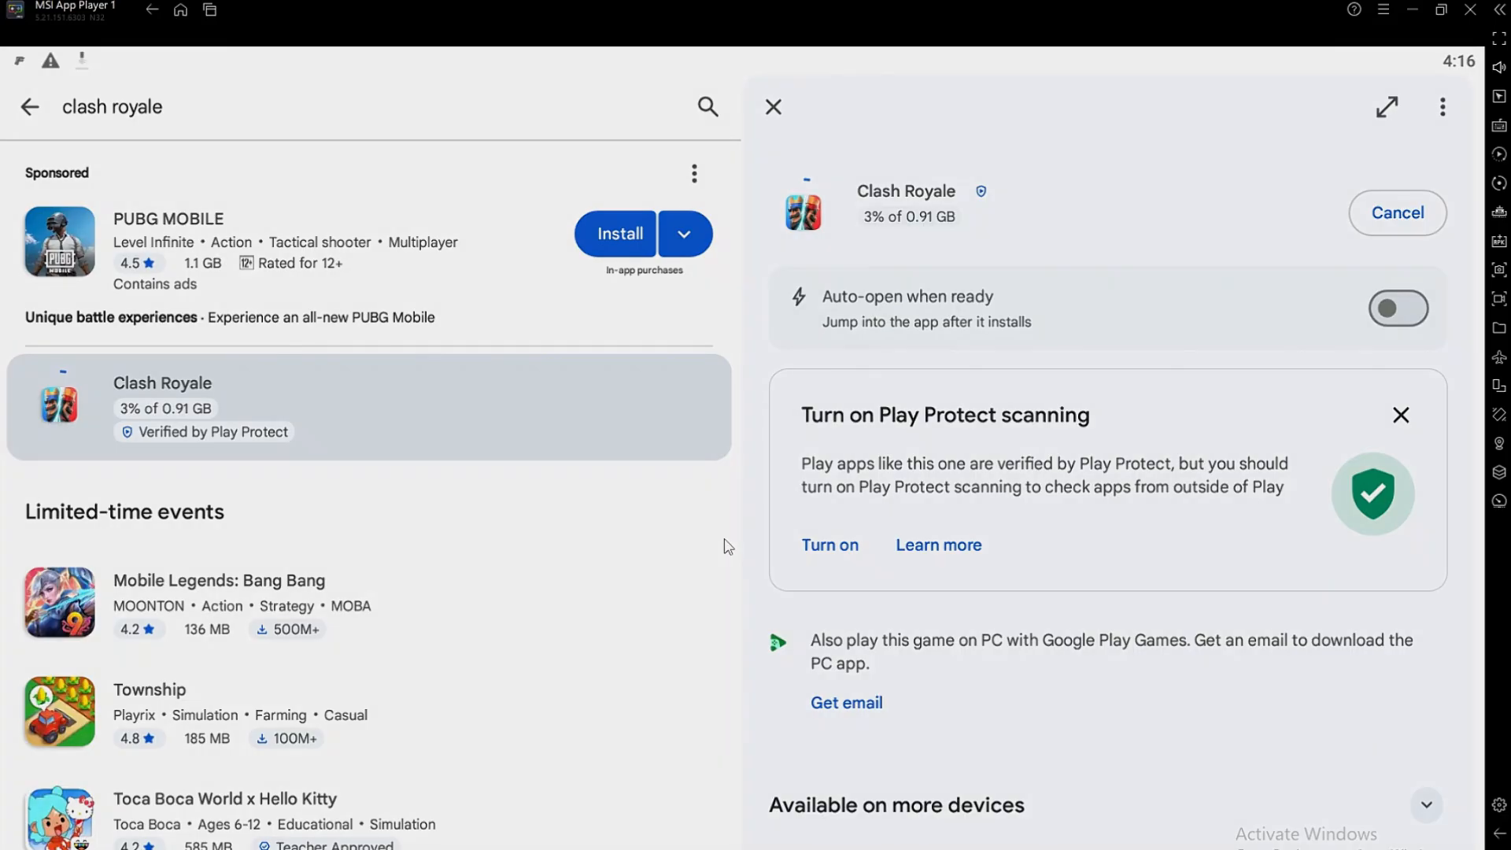